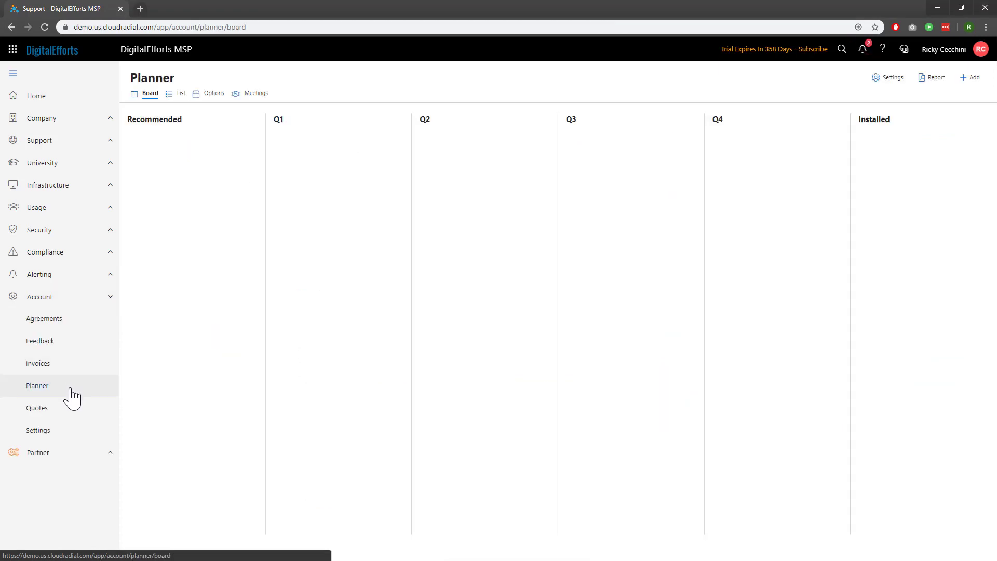
Step: Open the client's Planner board from Account > Planner in the sidebar
{"action": "left_click", "coordinate": [37, 385]}
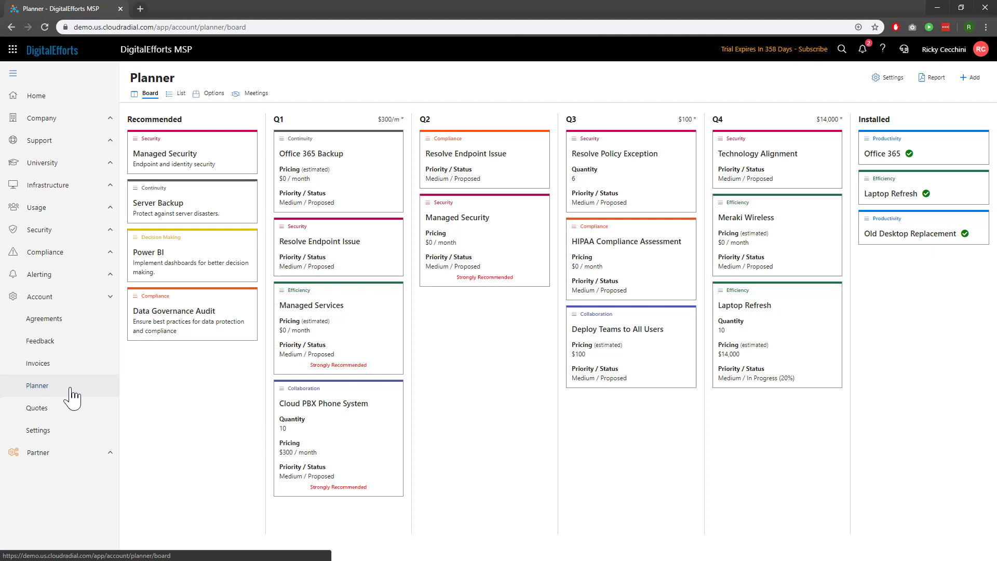
{"action": "mouse_move", "coordinate": [399, 131]}
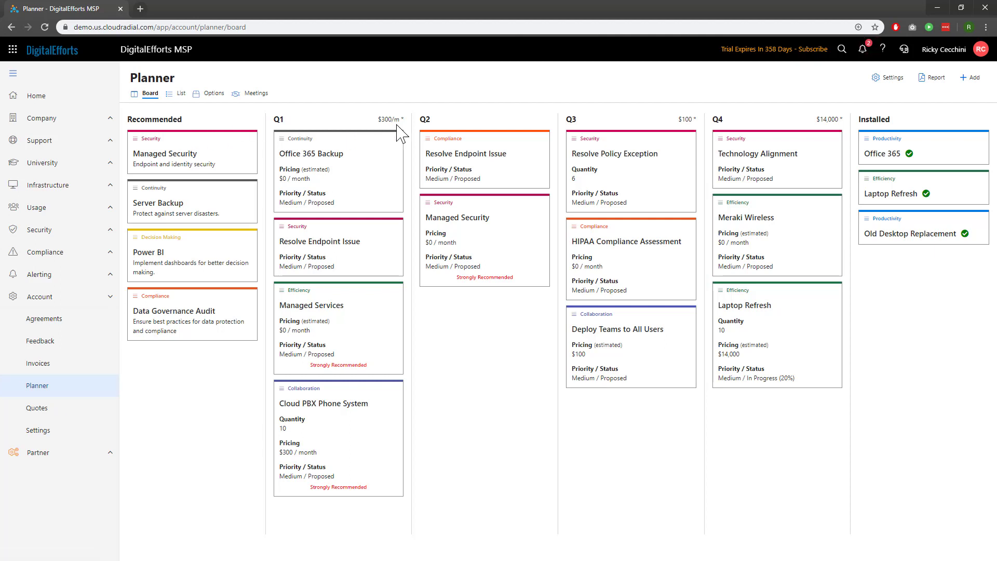
{"action": "mouse_move", "coordinate": [917, 129]}
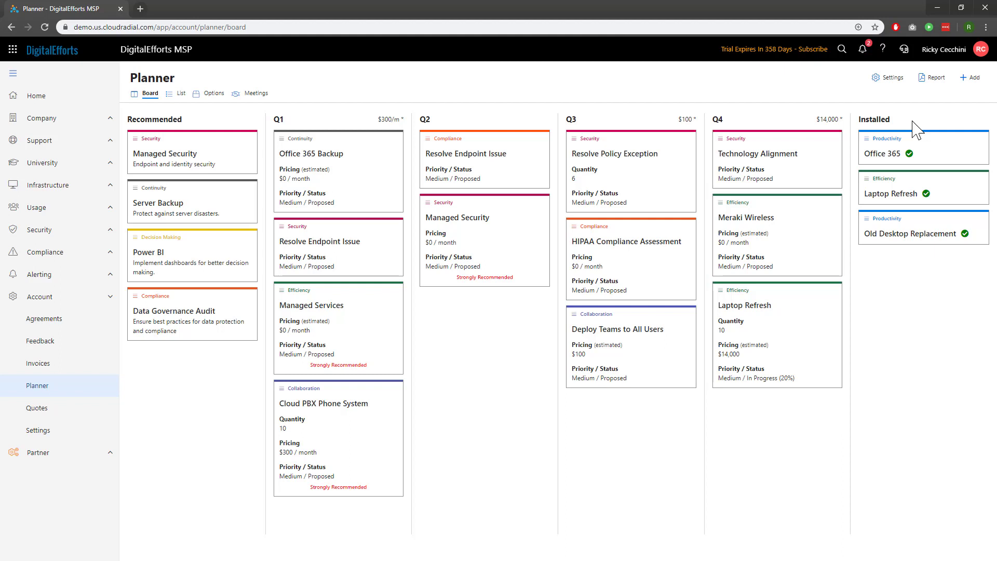
{"action": "mouse_move", "coordinate": [271, 180]}
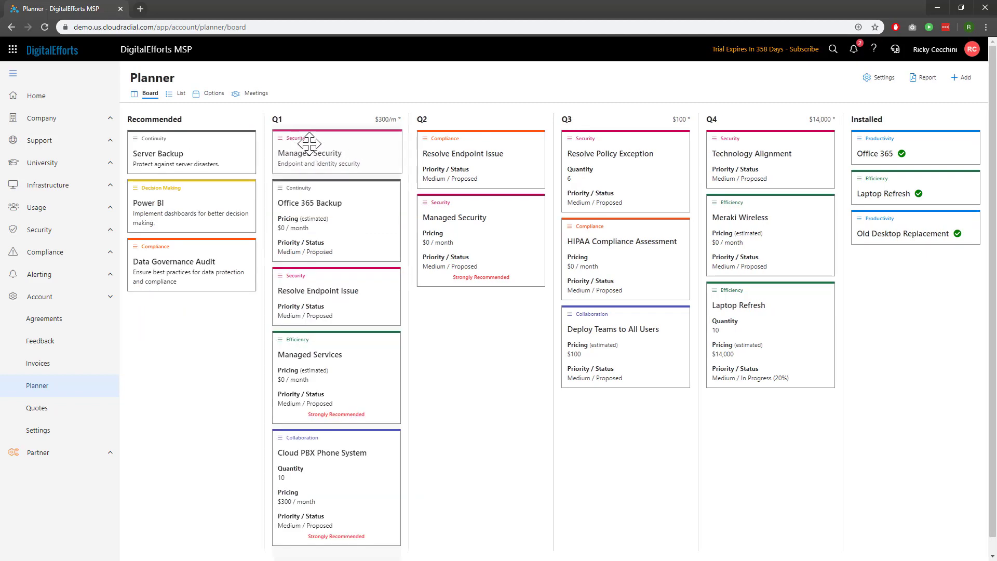
Step: Review the Managed Security item's details, then remove the card from the Q1 column
{"action": "left_click", "coordinate": [312, 153]}
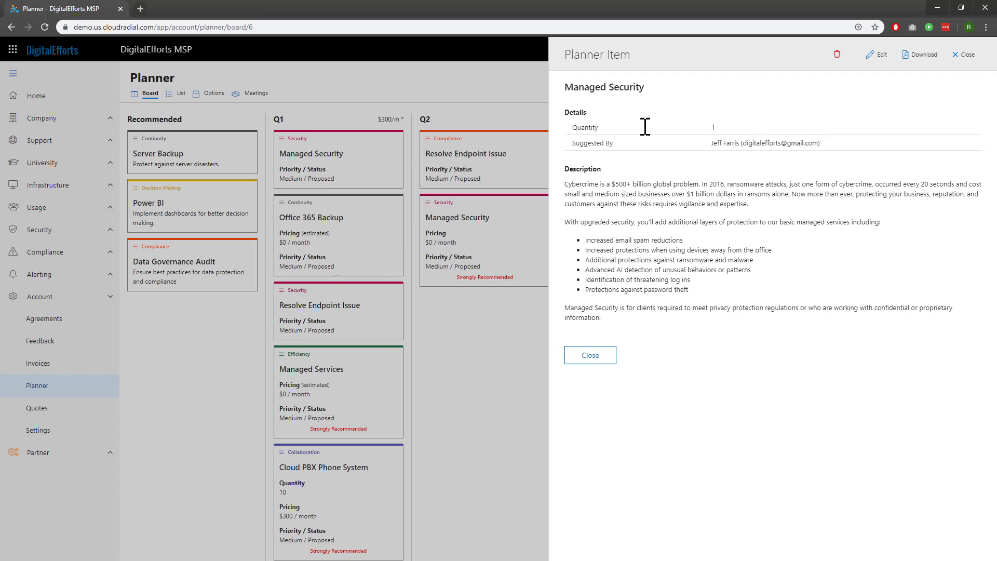
{"action": "left_click", "coordinate": [967, 54]}
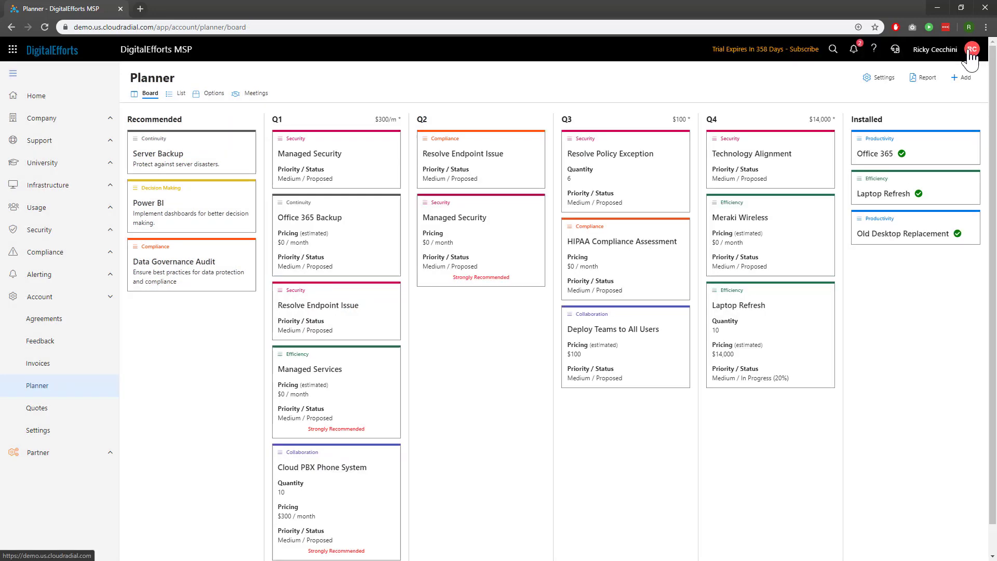
{"action": "mouse_move", "coordinate": [347, 166]}
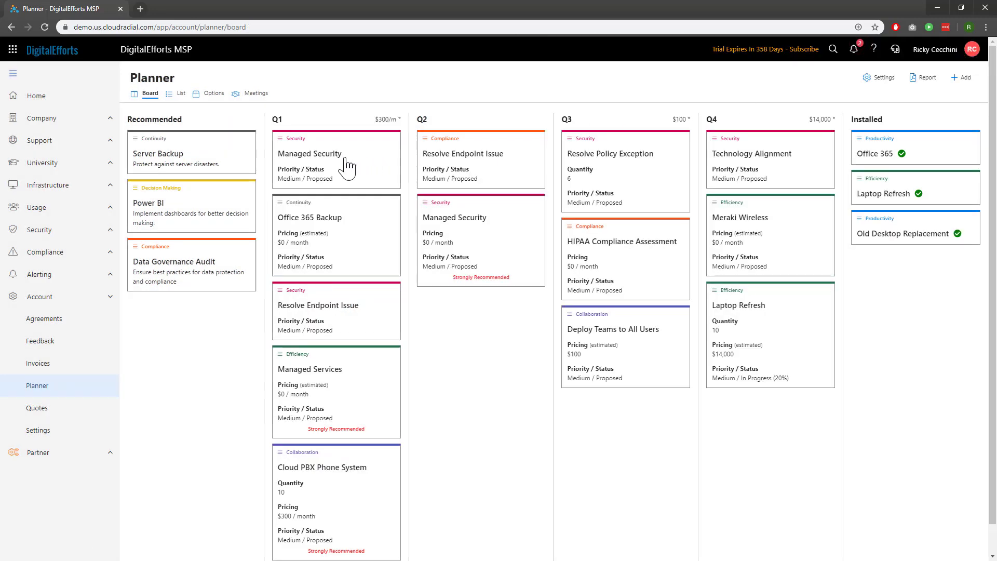
{"action": "left_click", "coordinate": [310, 153]}
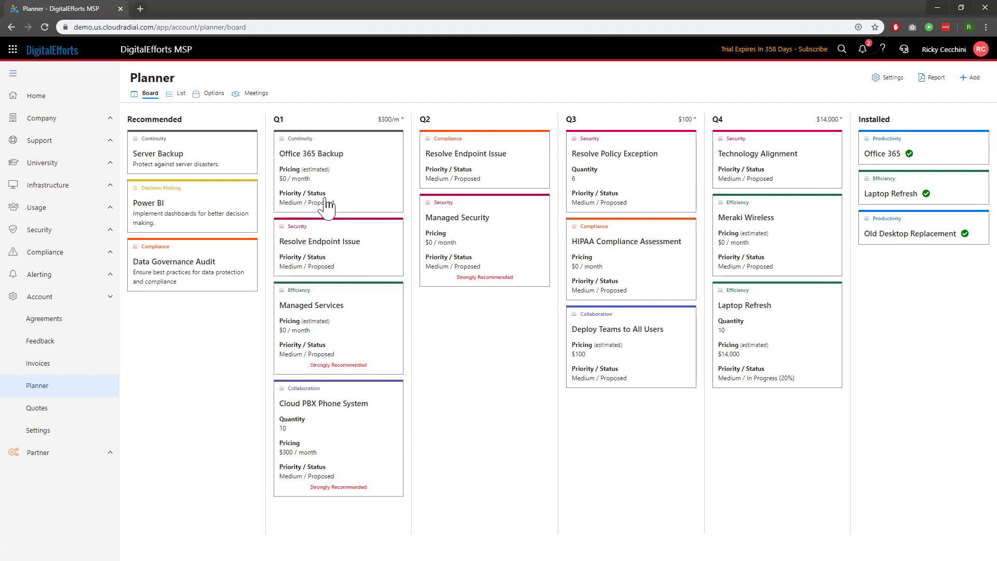
{"action": "mouse_move", "coordinate": [216, 104]}
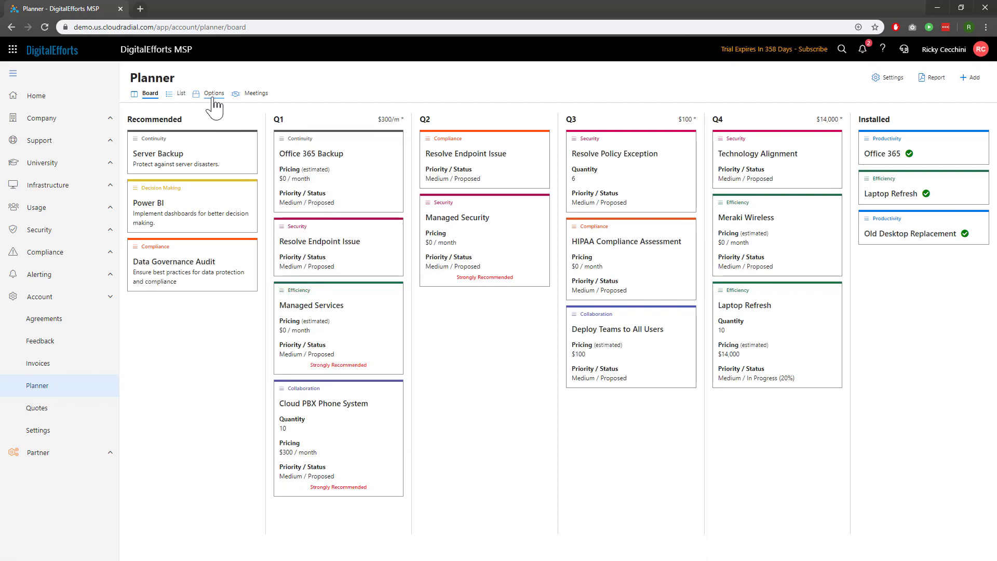
{"action": "left_click", "coordinate": [214, 93]}
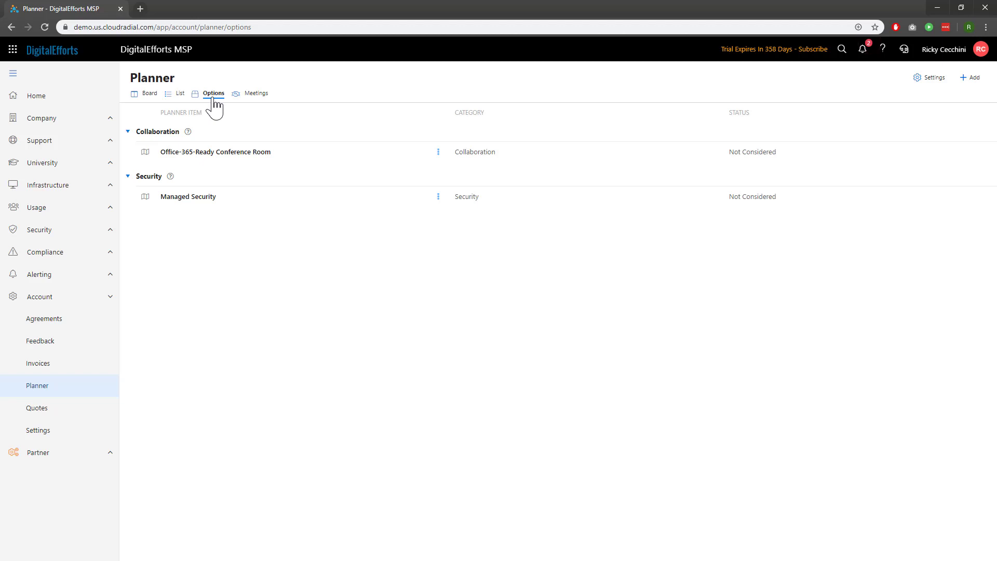
{"action": "left_click", "coordinate": [180, 93]}
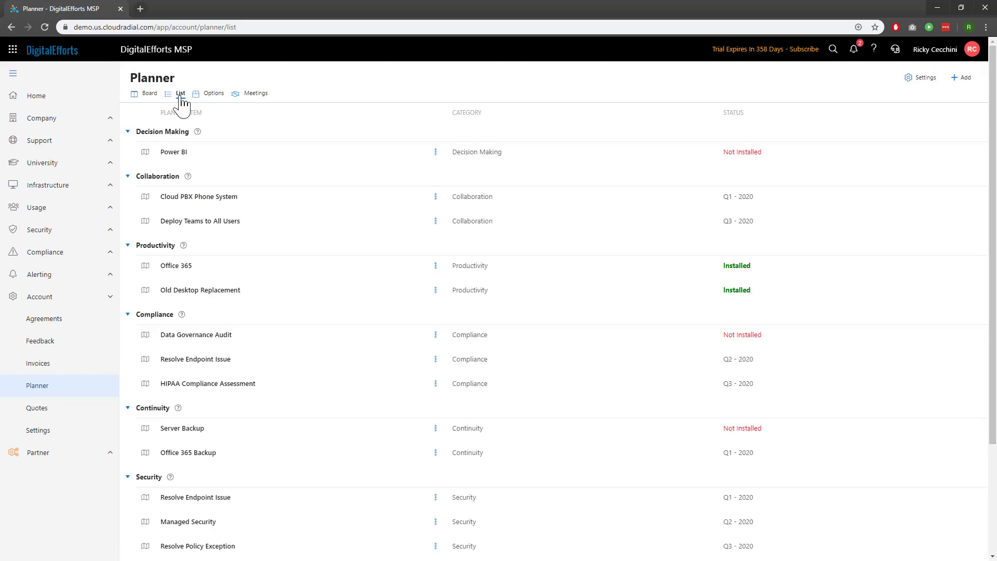
{"action": "mouse_move", "coordinate": [166, 103]}
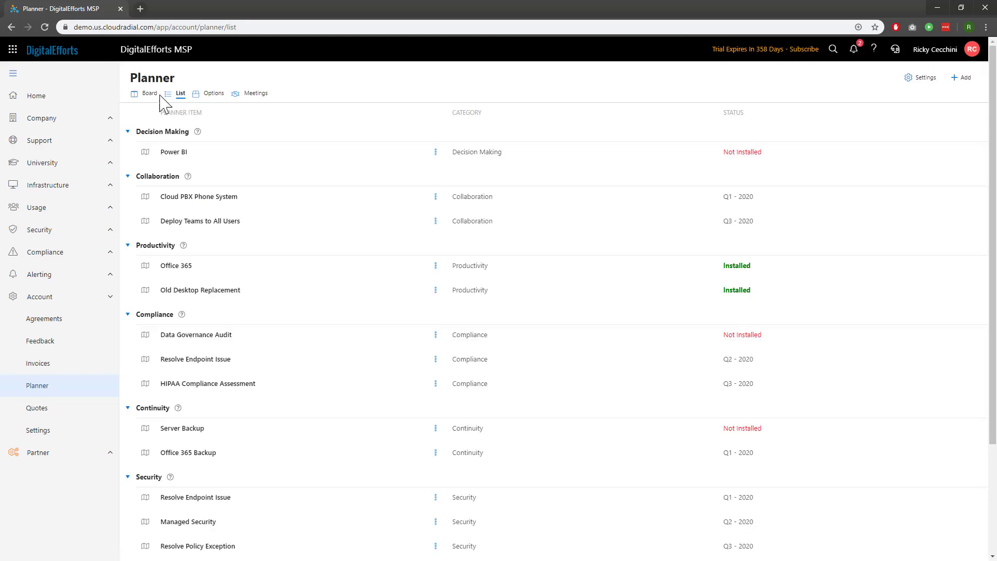
{"action": "left_click", "coordinate": [150, 94]}
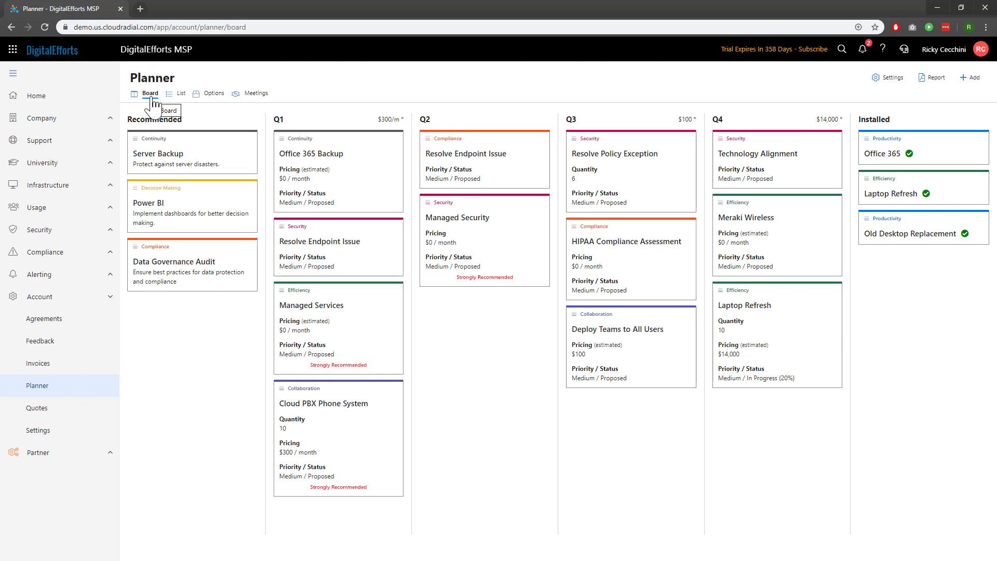
{"action": "mouse_move", "coordinate": [617, 107]}
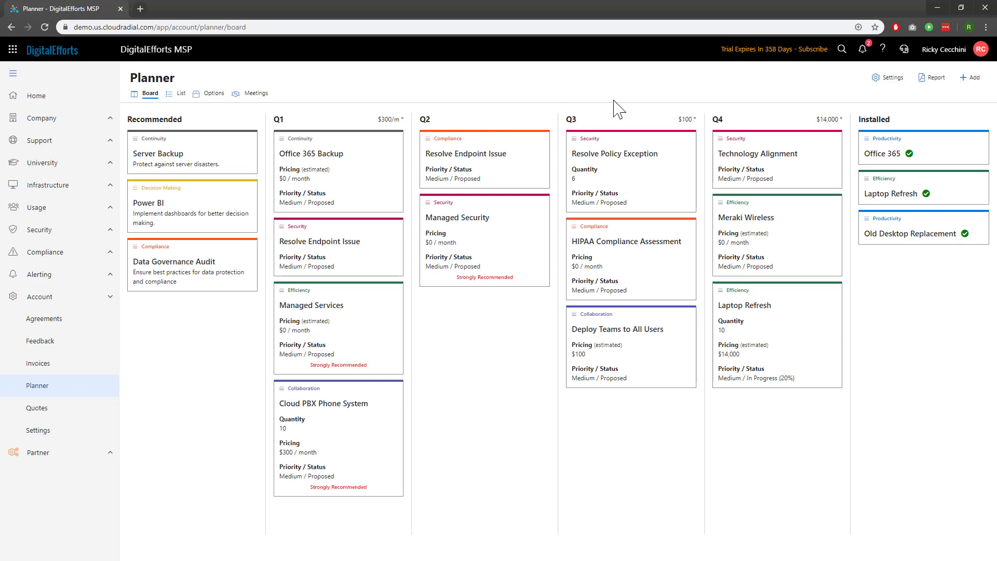
{"action": "mouse_move", "coordinate": [969, 77]}
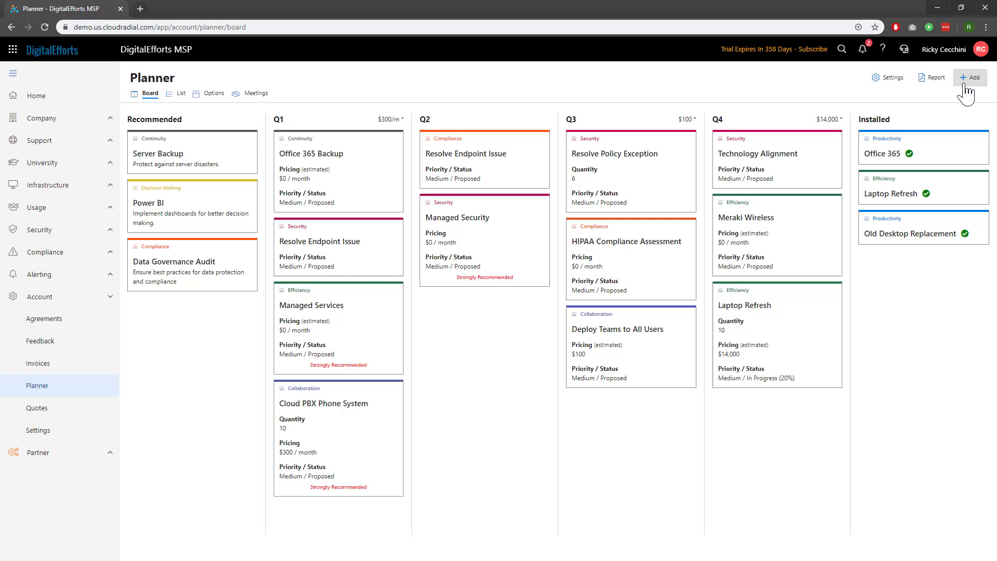
Step: Start a new planner item, view its Settings and Notes sections, then cancel without saving
{"action": "left_click", "coordinate": [970, 77]}
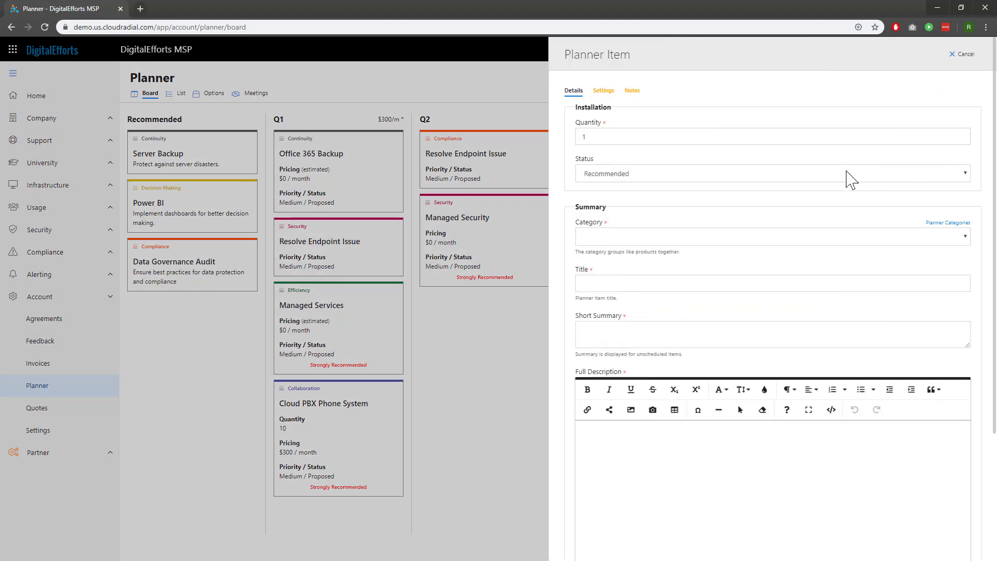
{"action": "left_click", "coordinate": [603, 90]}
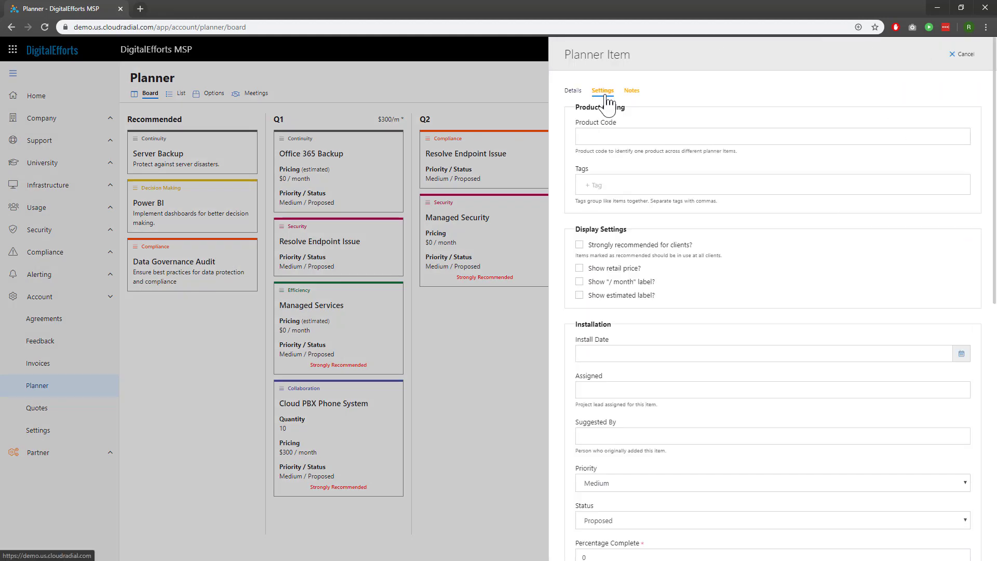
{"action": "left_click", "coordinate": [630, 90]}
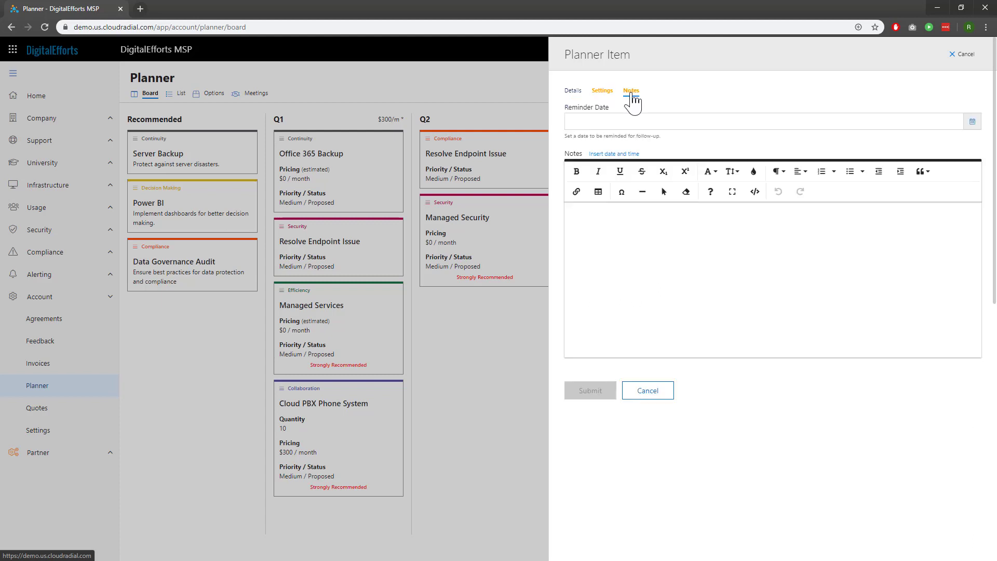
{"action": "mouse_move", "coordinate": [956, 62]}
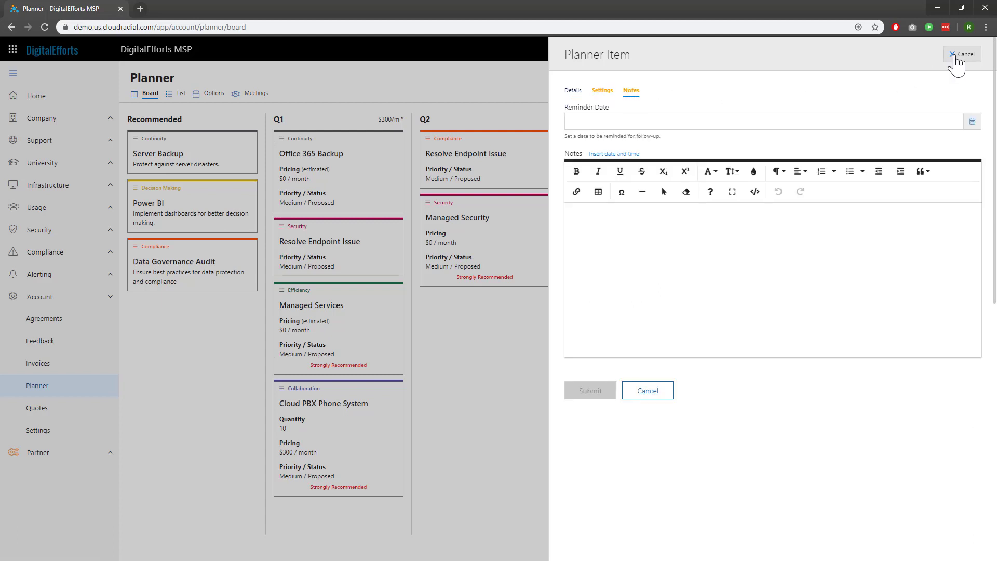
{"action": "left_click", "coordinate": [962, 54]}
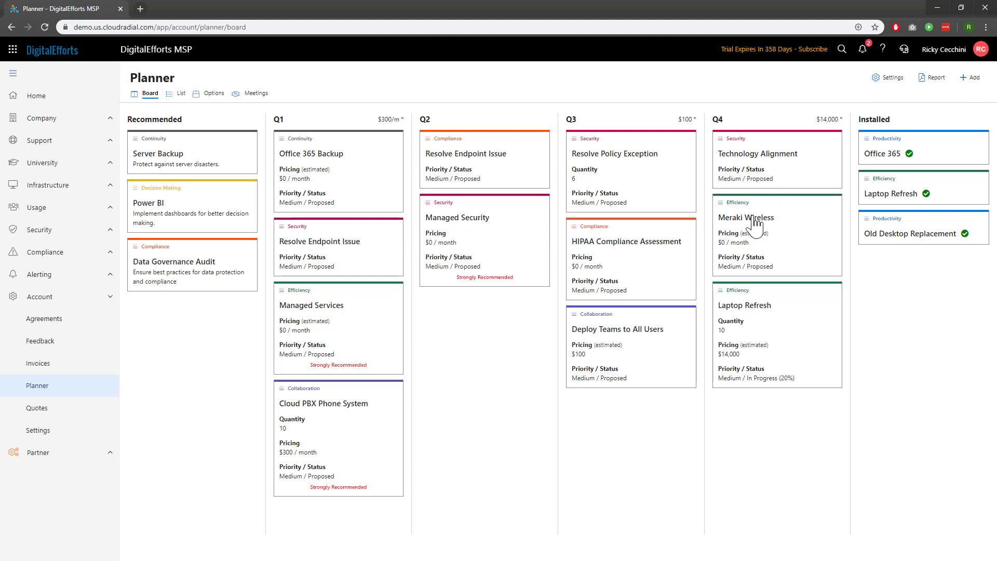
{"action": "mouse_move", "coordinate": [84, 260]}
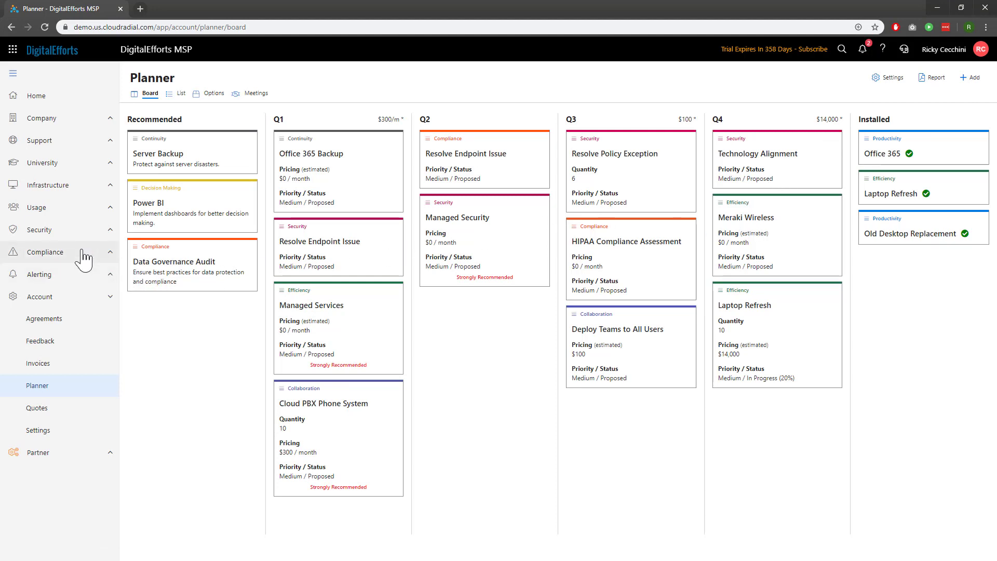
Step: View the Compliance Policies list and the Old Technology policy's endpoint exceptions, then close it
{"action": "left_click", "coordinate": [44, 251]}
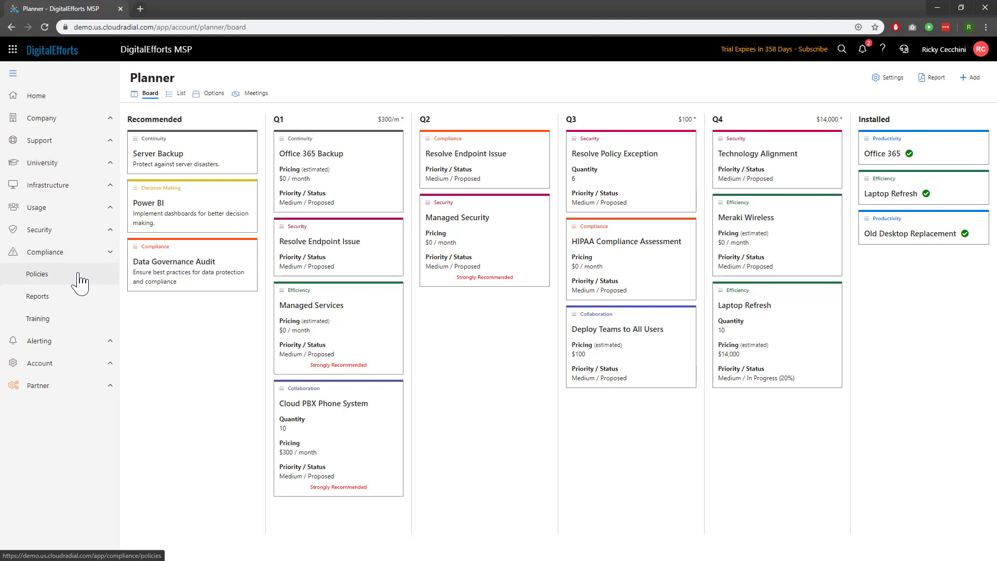
{"action": "left_click", "coordinate": [37, 274]}
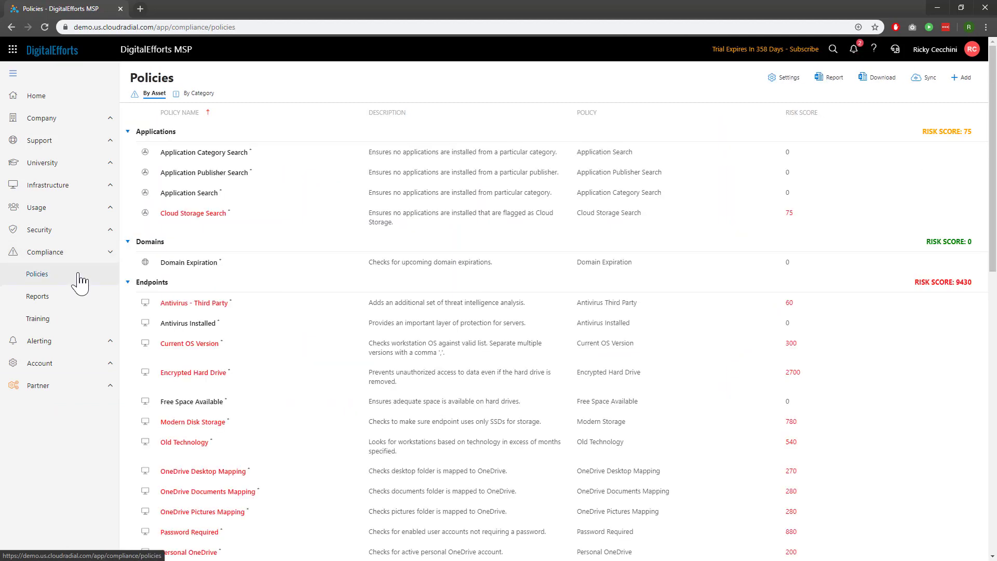
{"action": "mouse_move", "coordinate": [396, 458]}
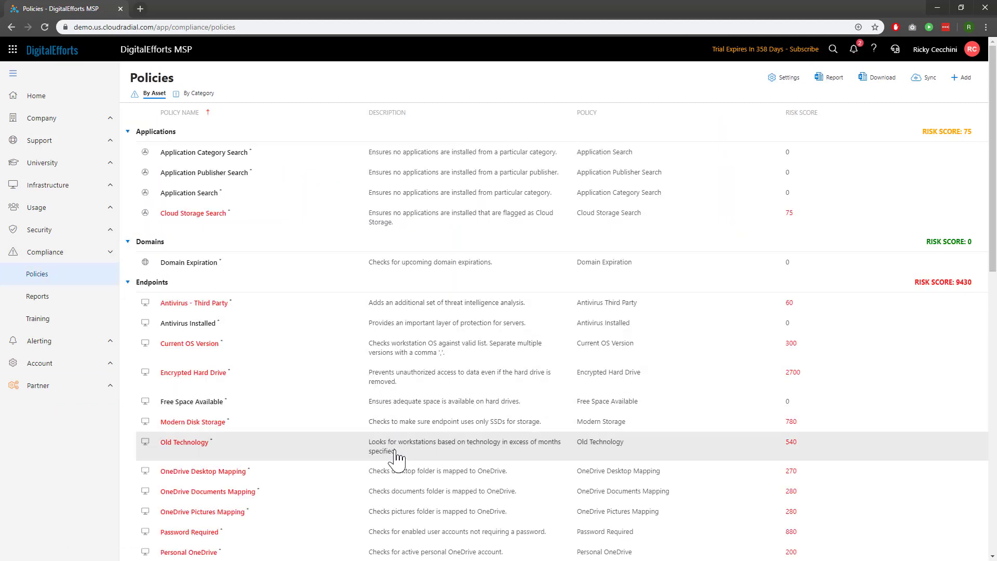
{"action": "left_click", "coordinate": [185, 443]}
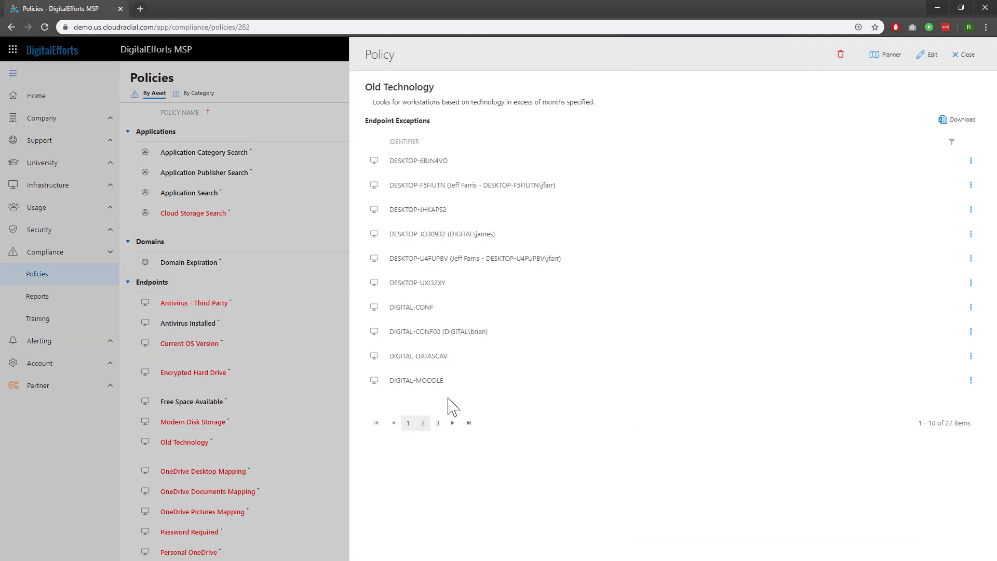
{"action": "left_click", "coordinate": [888, 54]}
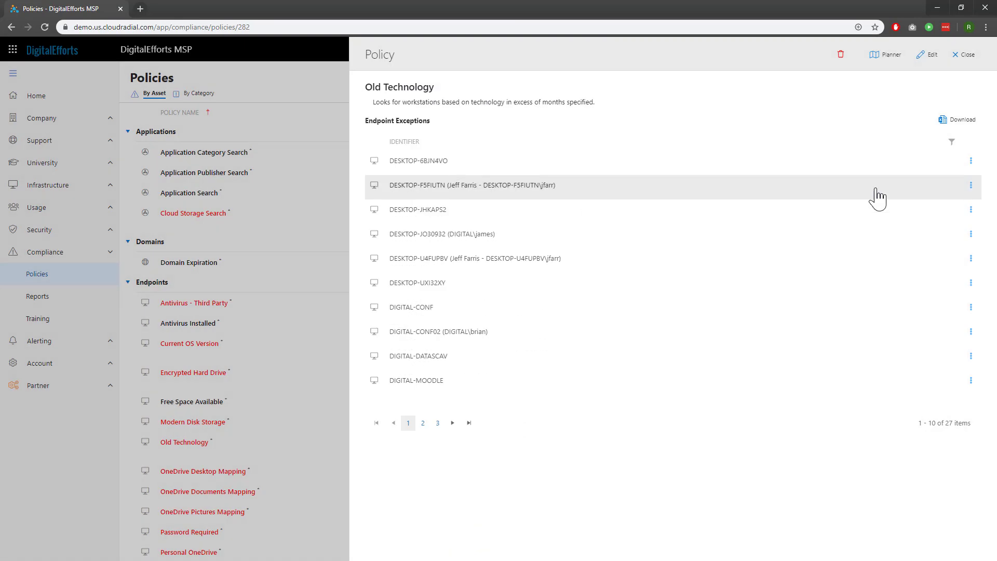
{"action": "left_click", "coordinate": [962, 54]}
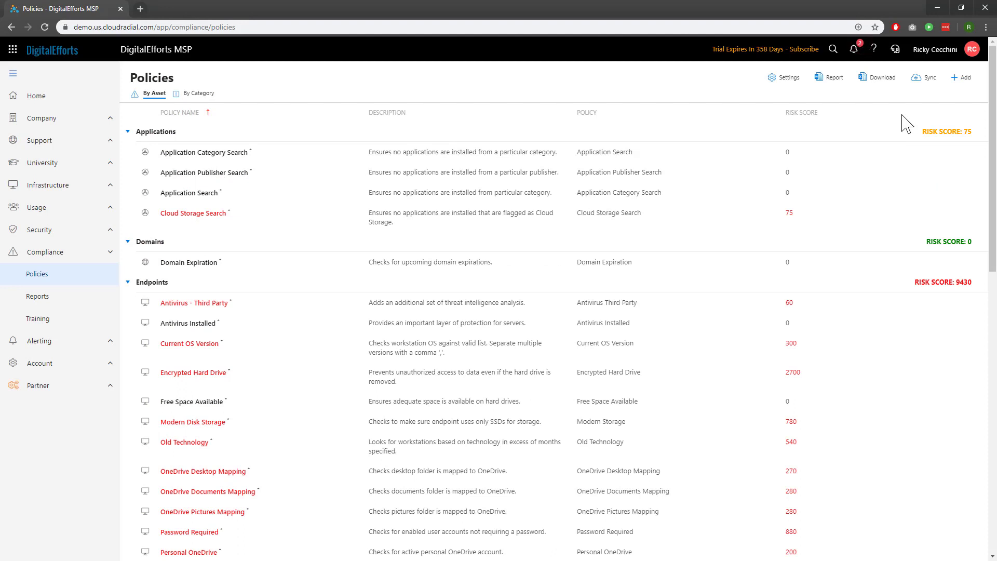
{"action": "mouse_move", "coordinate": [485, 263]}
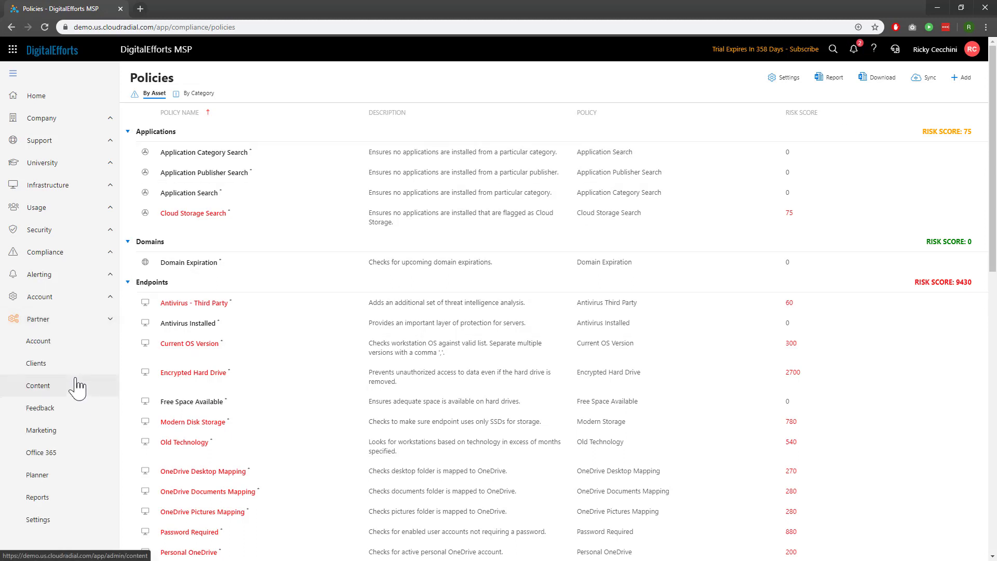
Step: Open the partner Planner list of all client items and download the Sales Matrix spreadsheet
{"action": "left_click", "coordinate": [37, 475]}
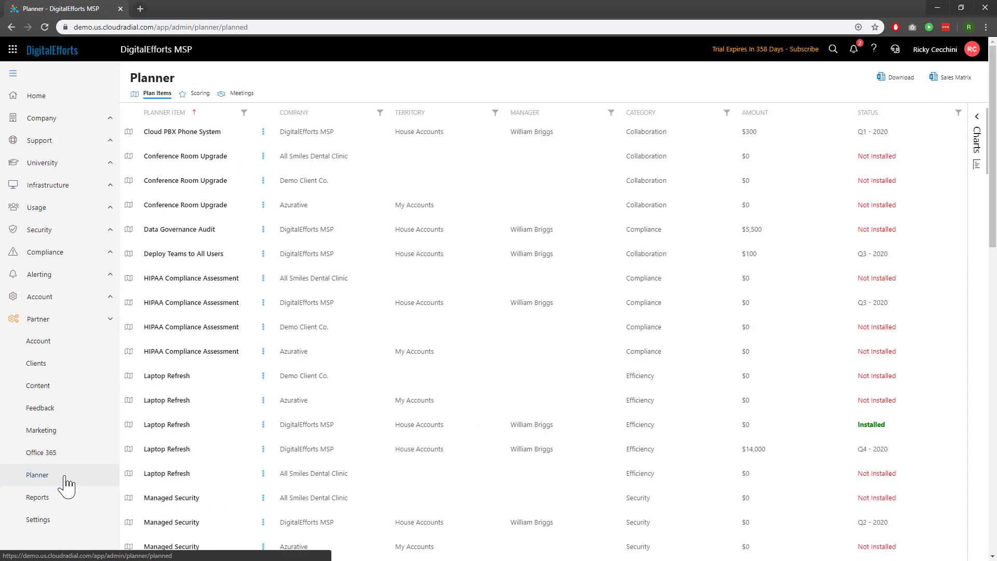
{"action": "mouse_move", "coordinate": [333, 369]}
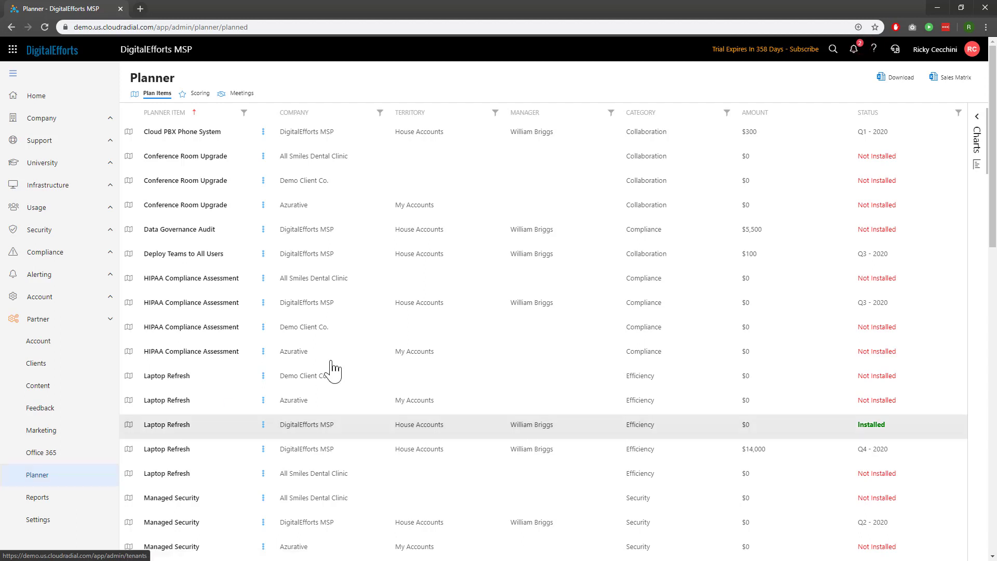
{"action": "mouse_move", "coordinate": [953, 77]}
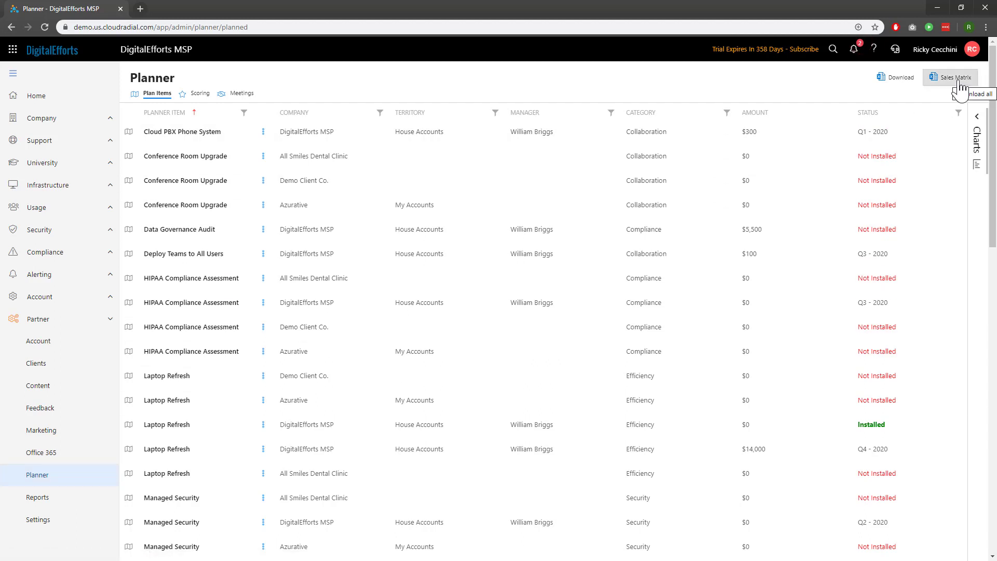
{"action": "mouse_move", "coordinate": [962, 89]}
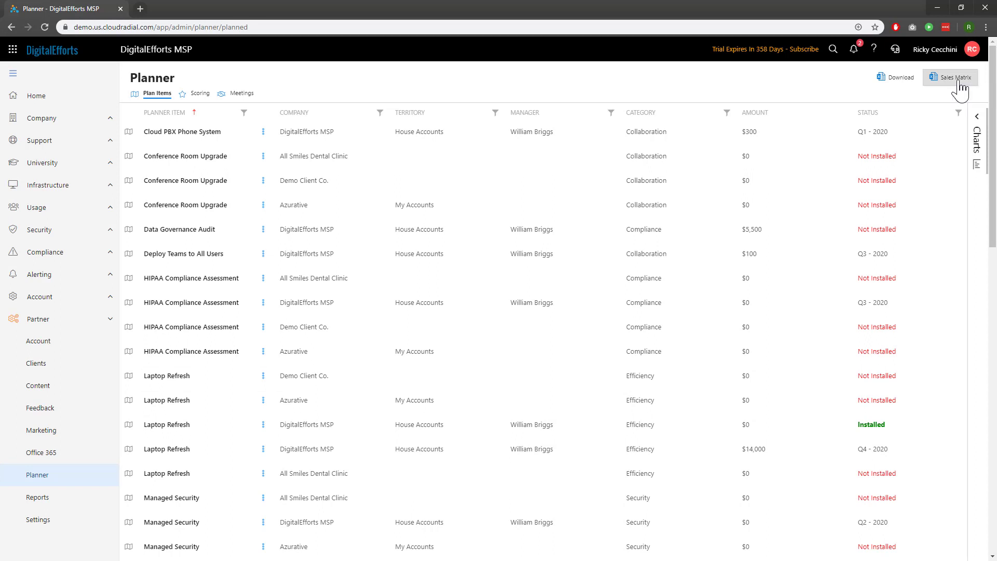
{"action": "left_click", "coordinate": [949, 77]}
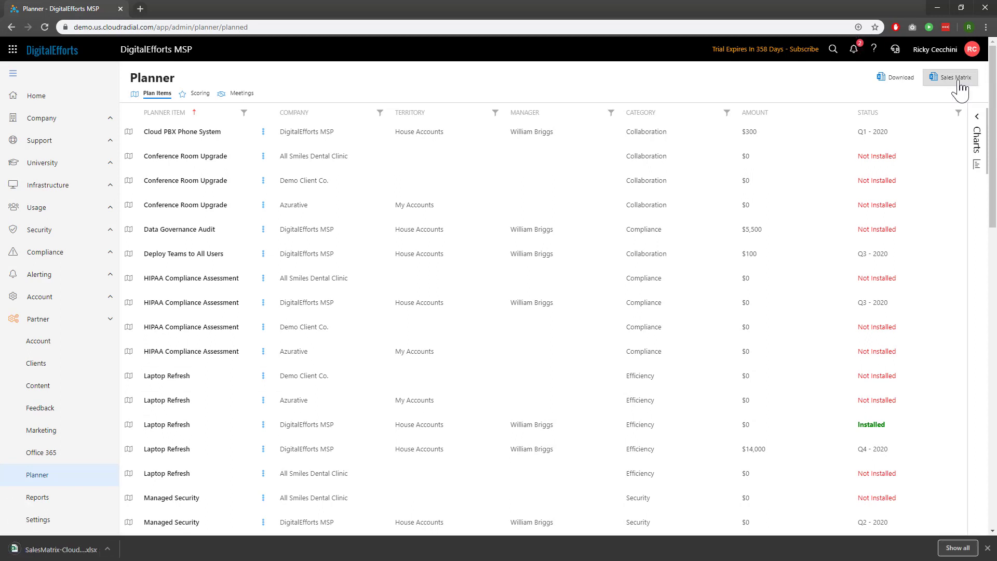
{"action": "mouse_move", "coordinate": [147, 531]}
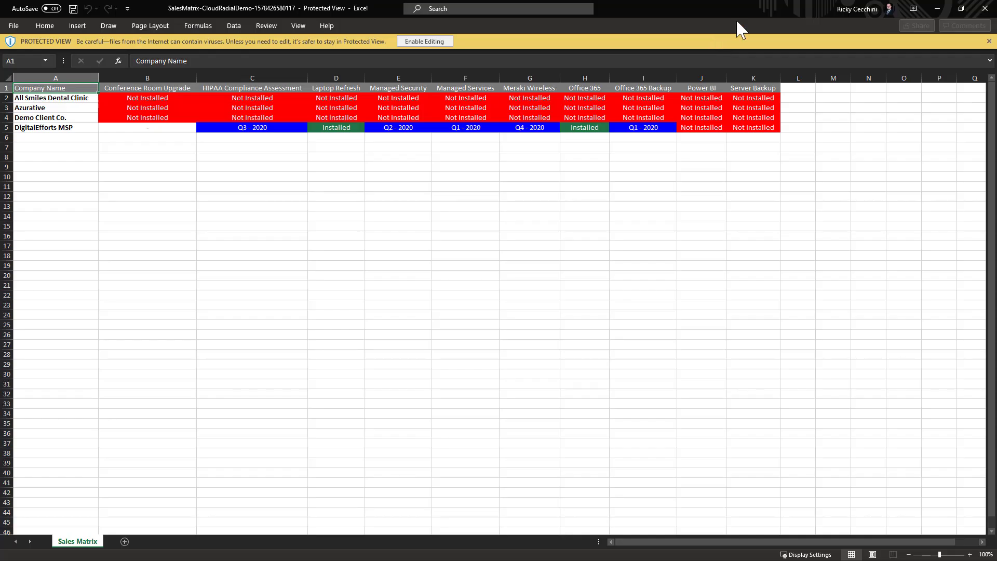
{"action": "mouse_move", "coordinate": [984, 12]}
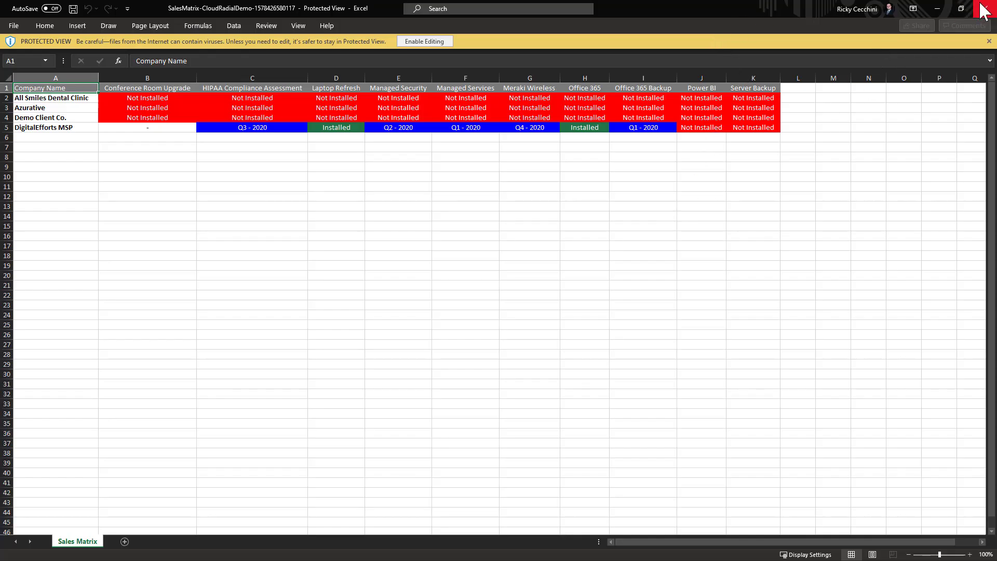